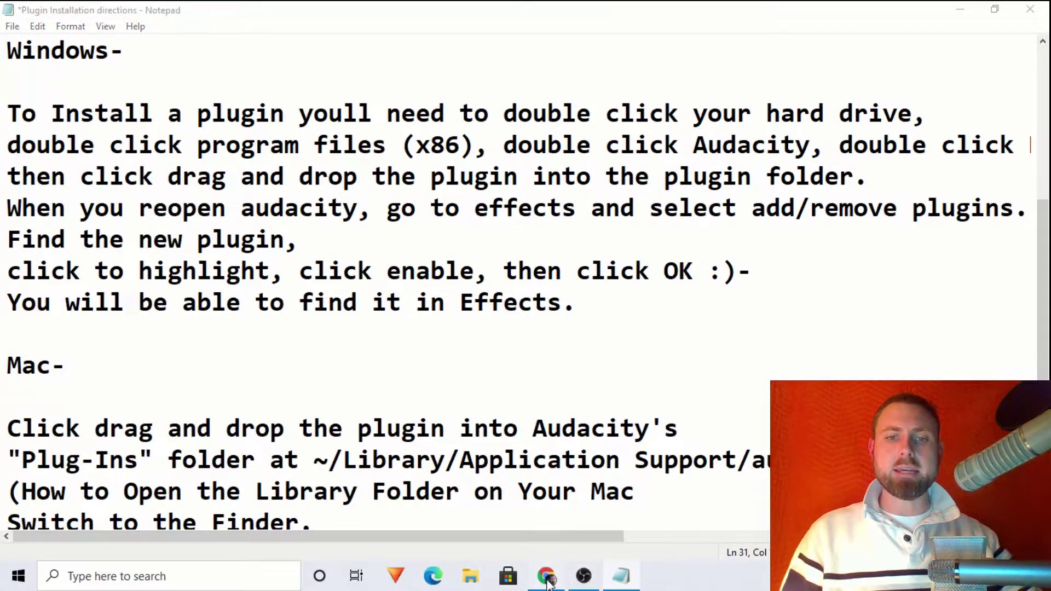
Switch from the Notepad install directions to Chrome
left_click(546, 576)
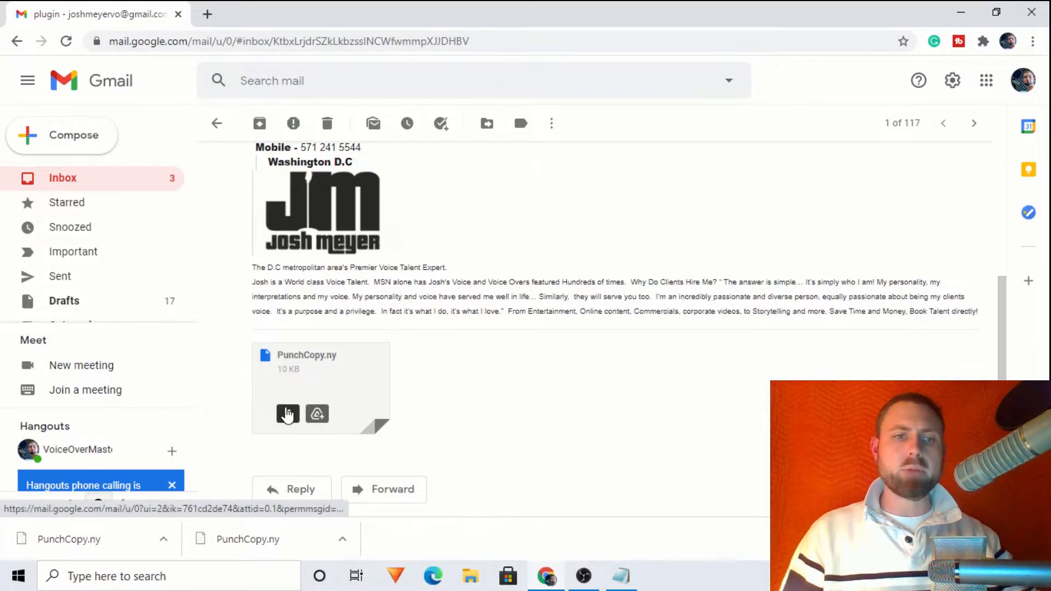
mouse_move(287, 414)
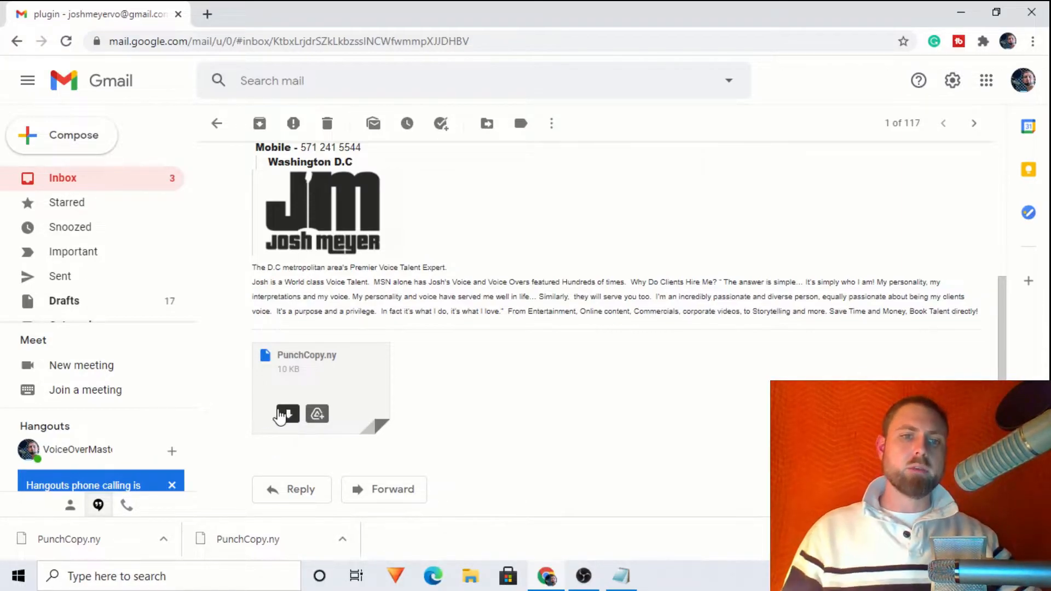
Download the PunchCopy.ny attachment from the Gmail message
left_click(285, 414)
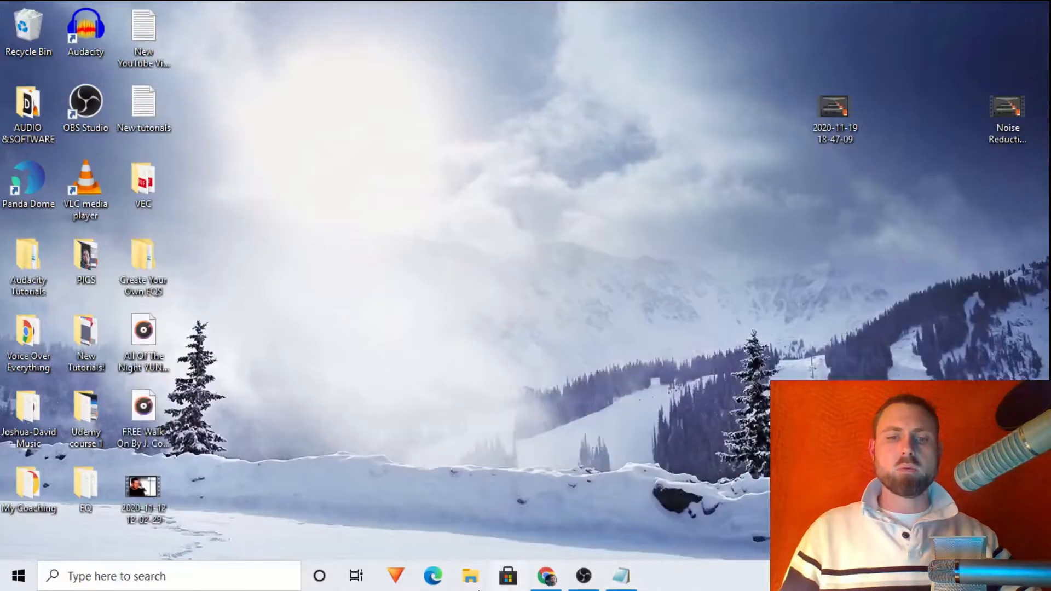
Move PunchCopy.ny from Downloads to the desktop and open a new Explorer window
left_click(472, 575)
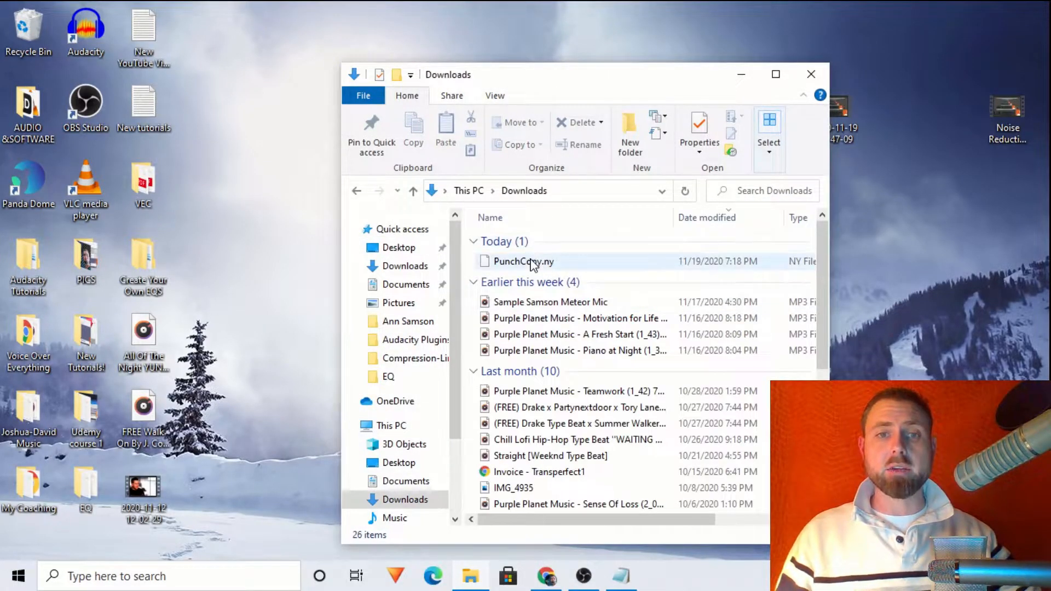
left_click(523, 262)
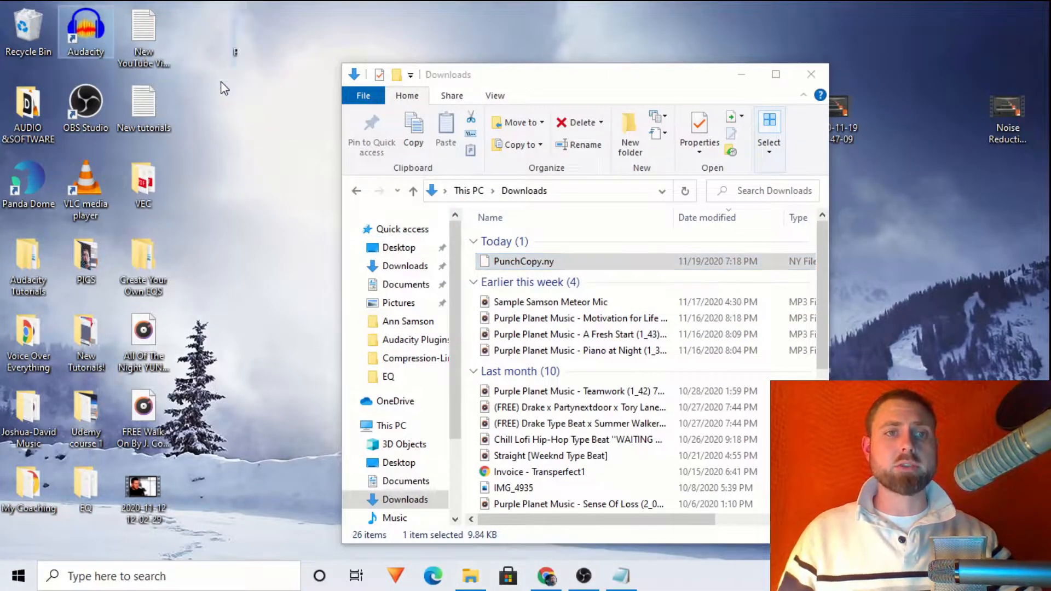
left_click(812, 74)
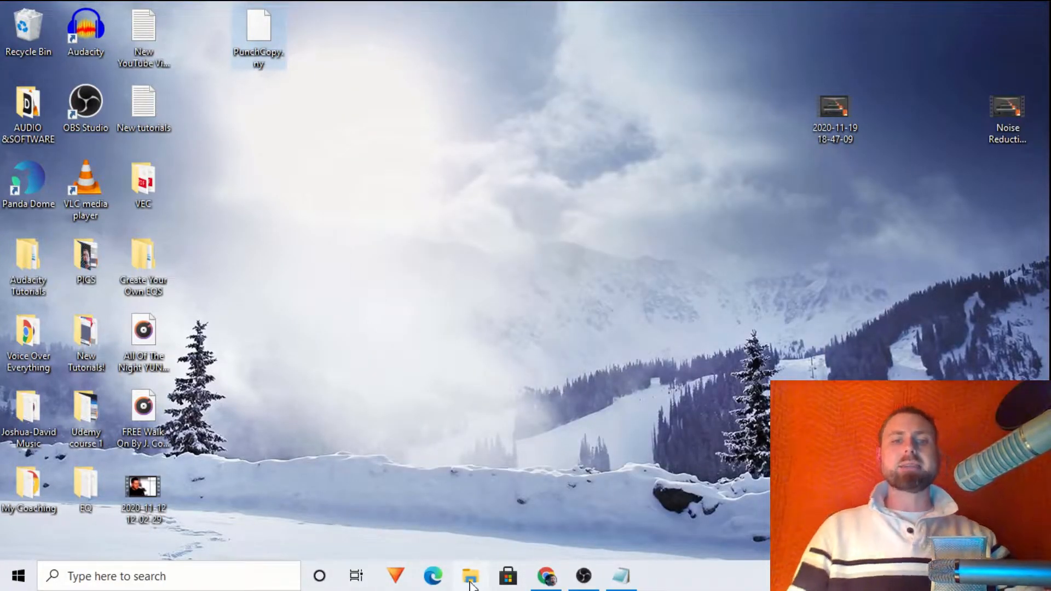
left_click(471, 576)
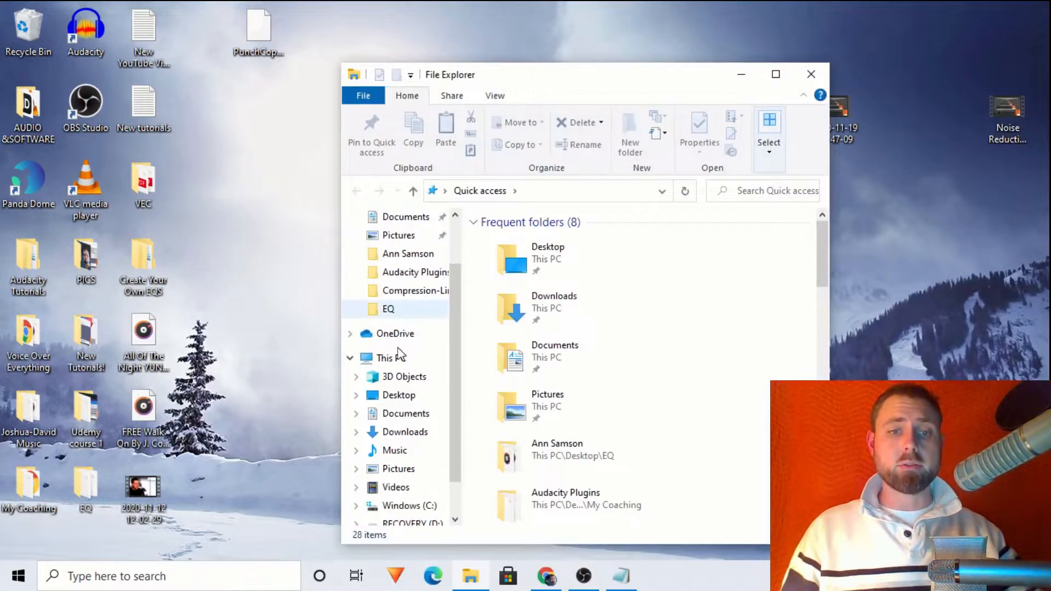
scroll("down", 3)
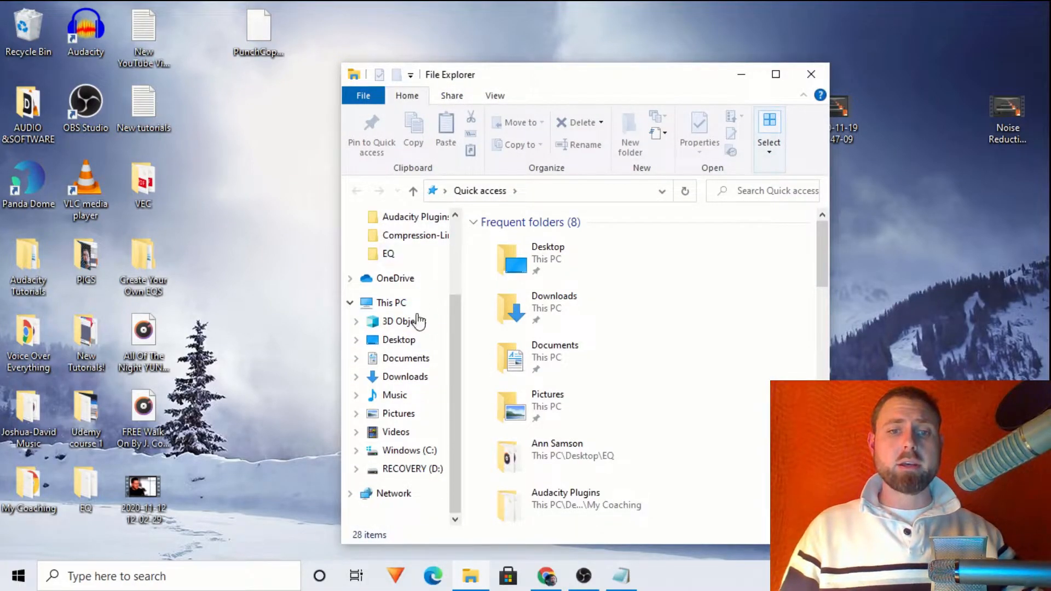
mouse_move(824, 96)
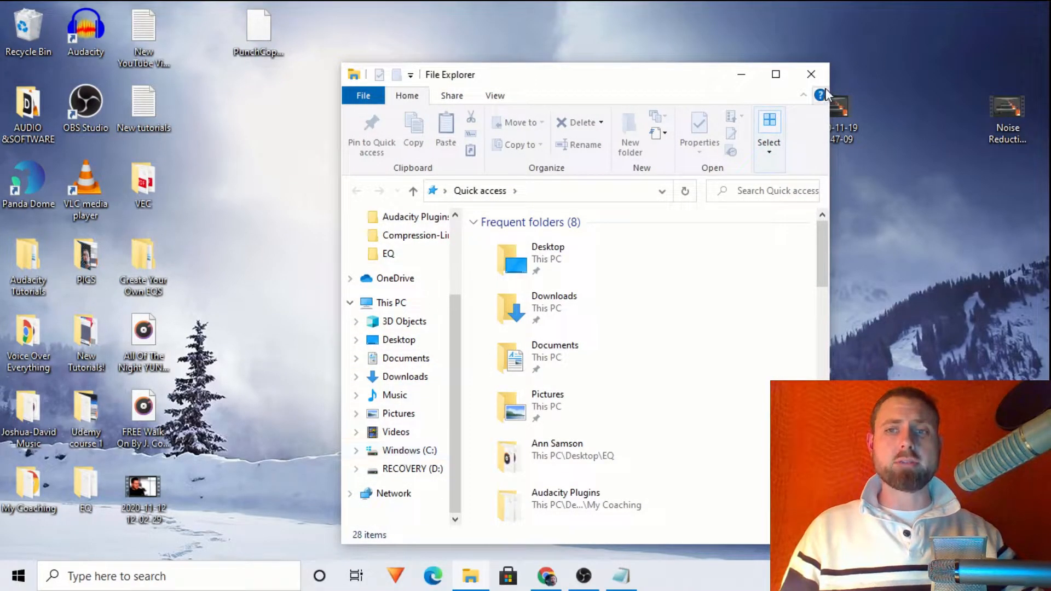
Reopen File Explorer and browse into the Windows (C:) drive
left_click(811, 74)
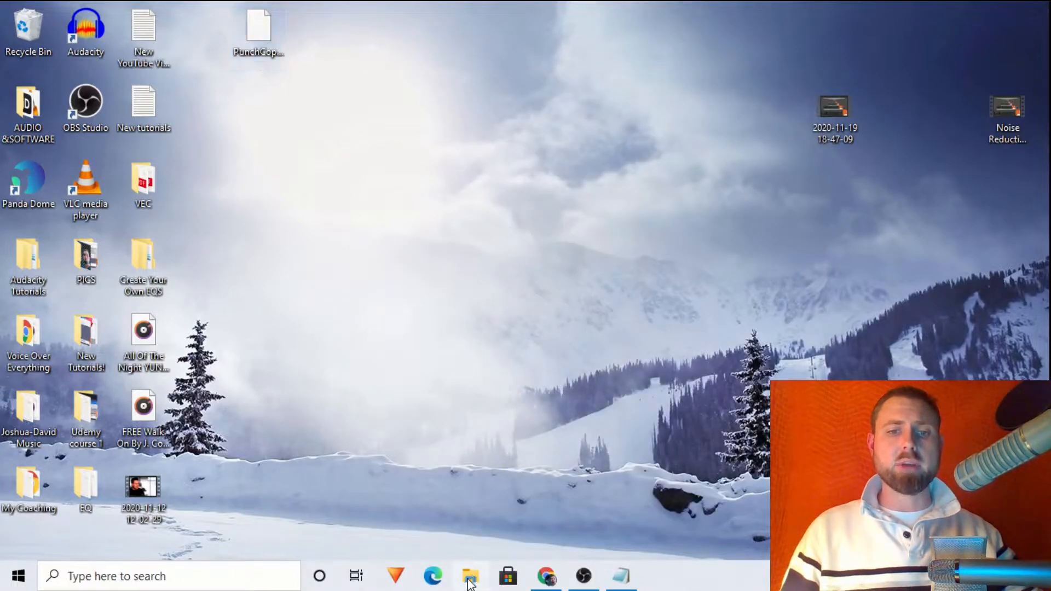
left_click(470, 576)
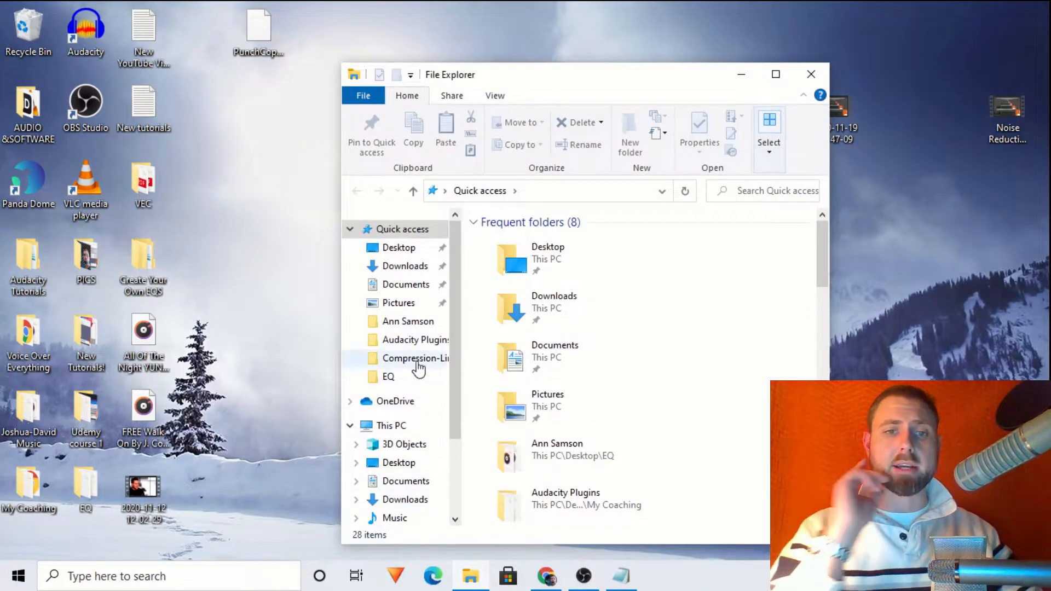
scroll("down", 3)
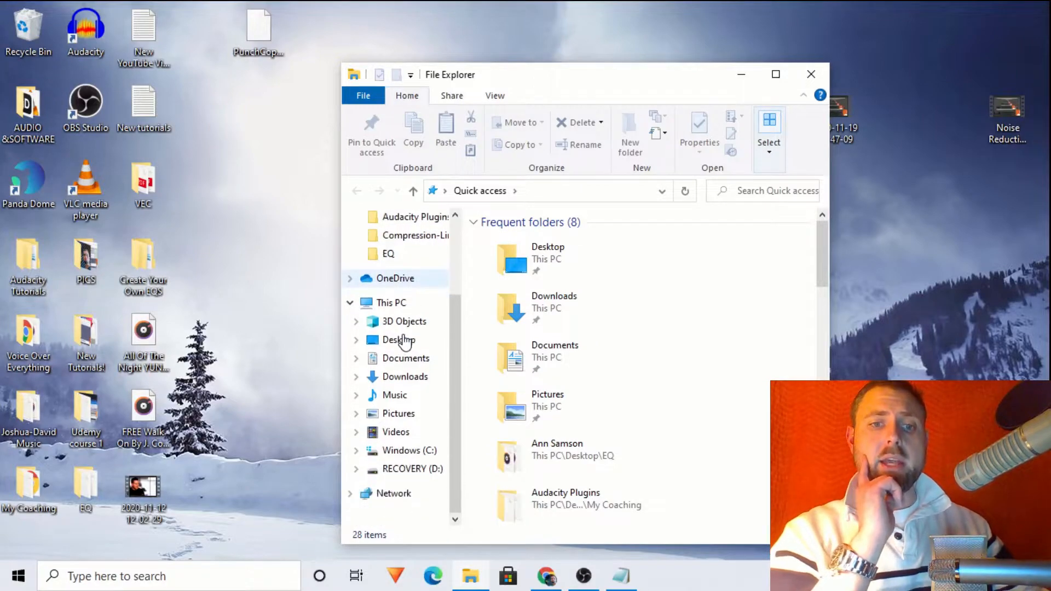
mouse_move(407, 450)
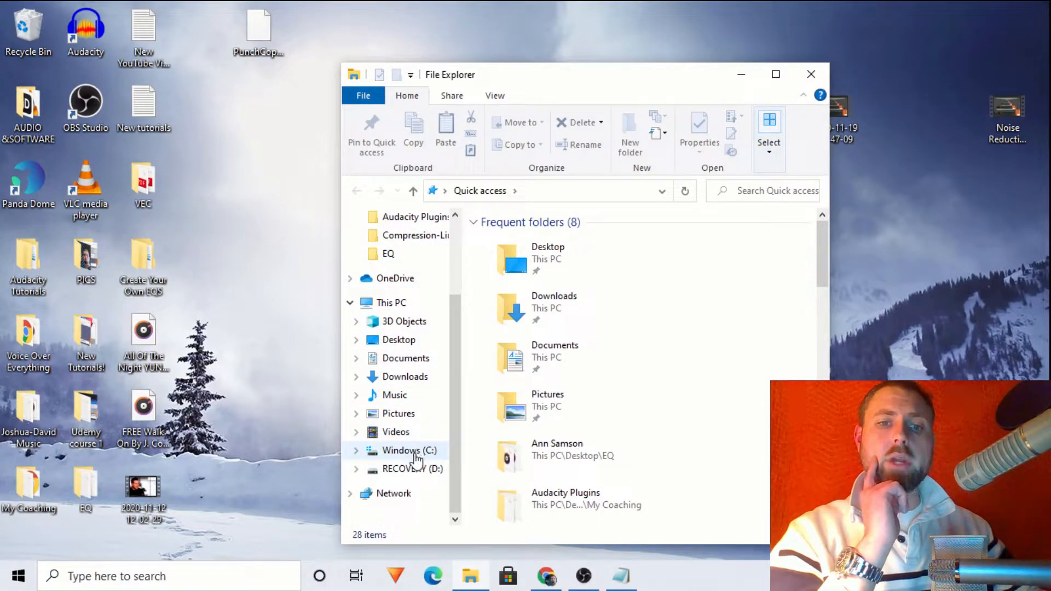
left_click(409, 451)
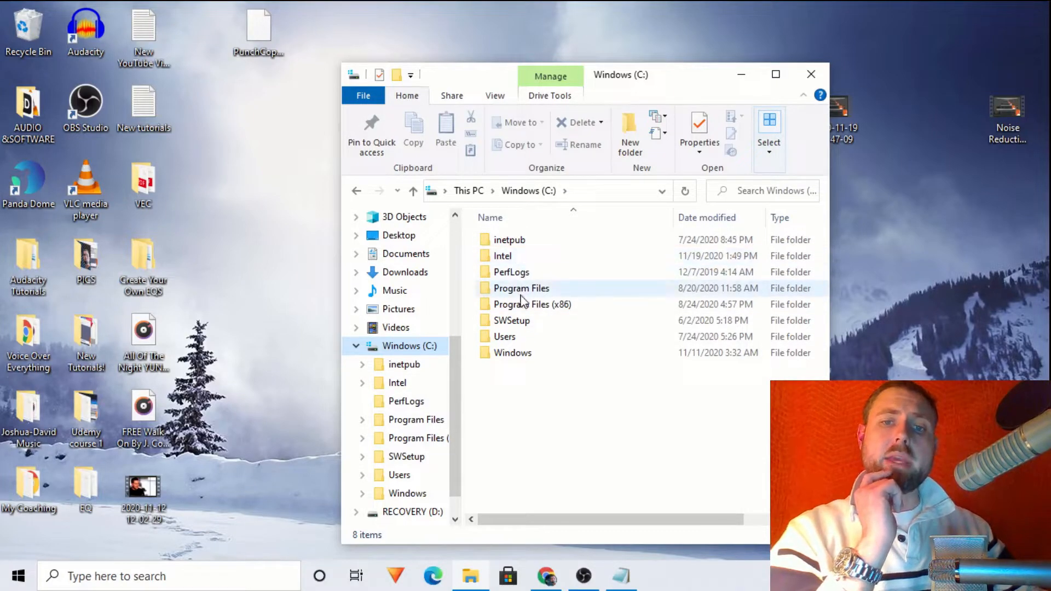
Navigate Program Files (x86) > Audacity > Plug-Ins
left_click(532, 305)
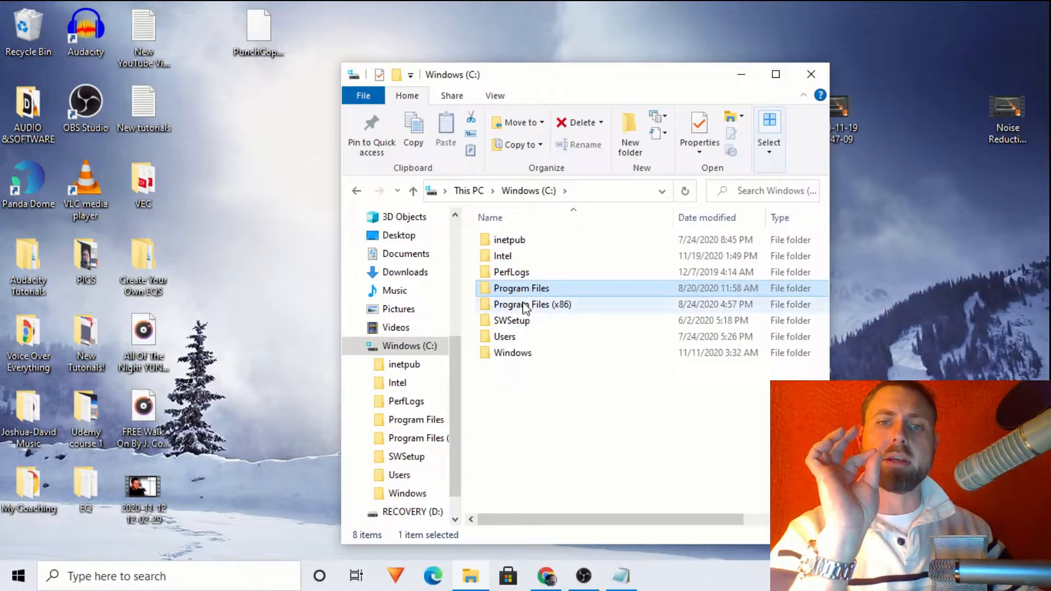
left_click(532, 304)
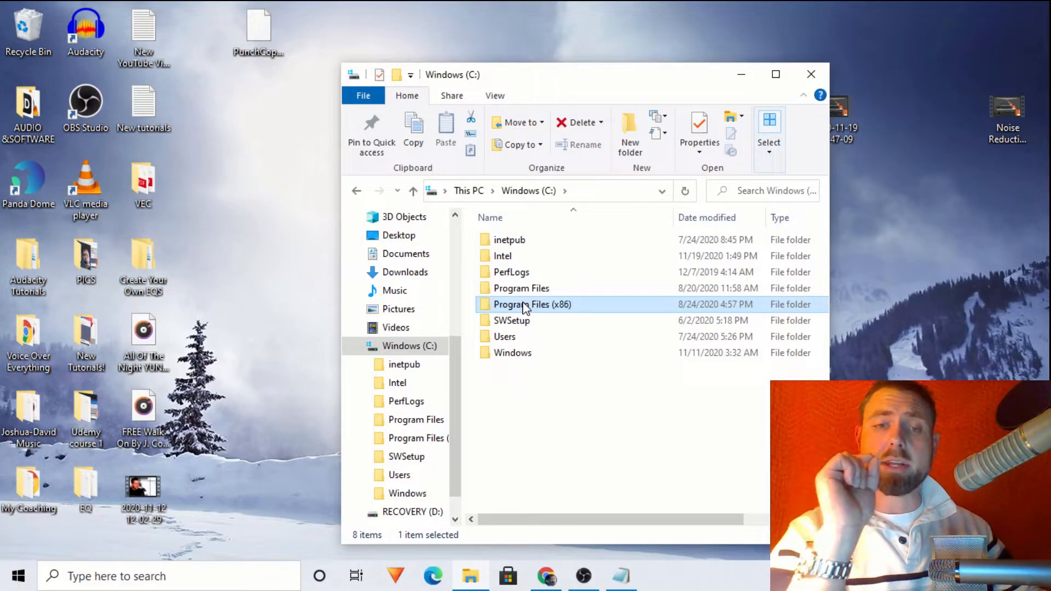
double_click(531, 304)
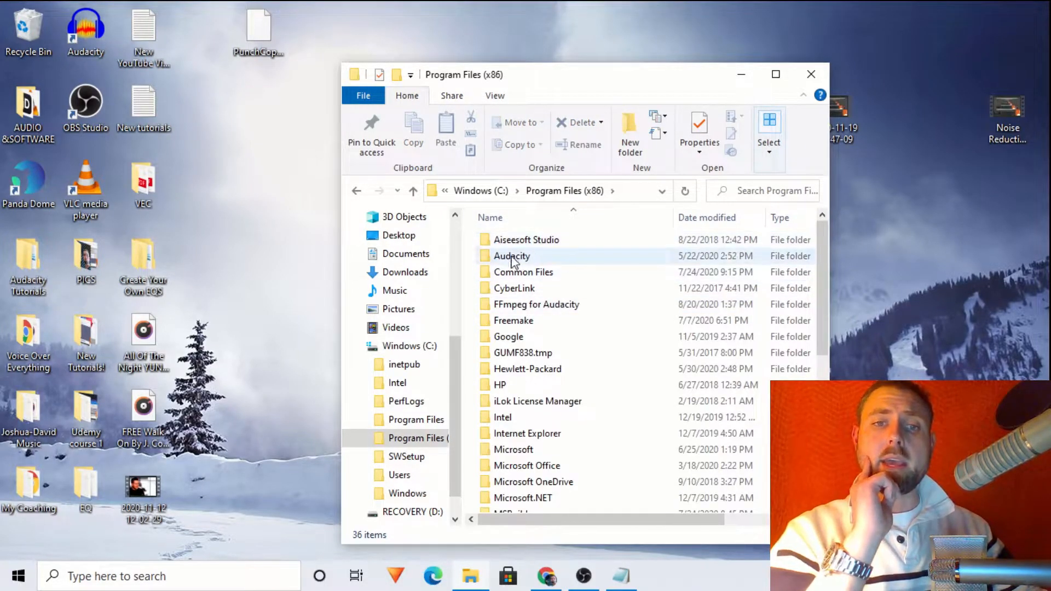
mouse_move(512, 257)
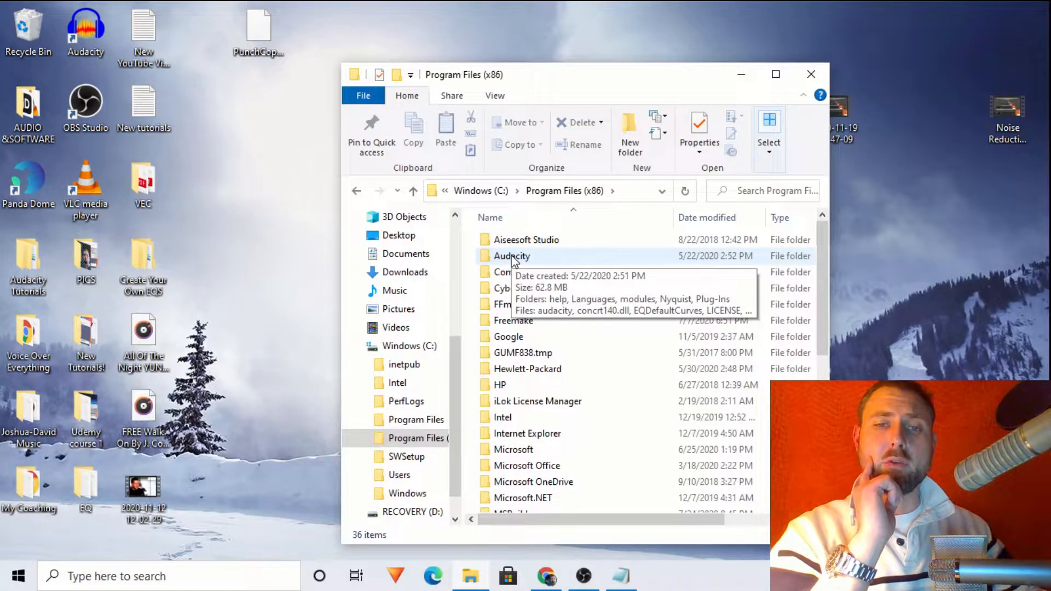
double_click(513, 256)
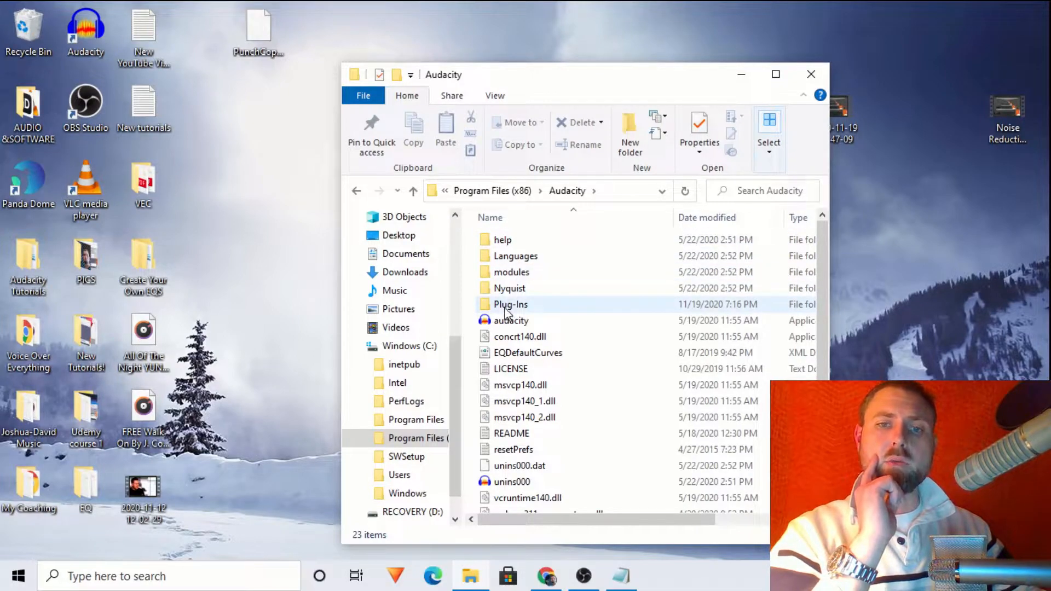
left_click(511, 304)
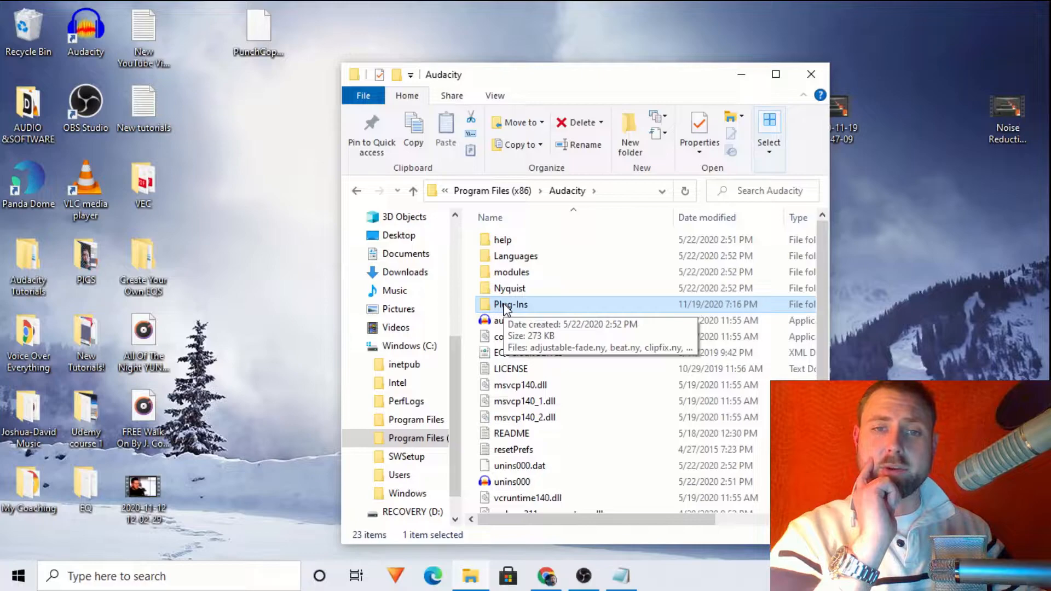
double_click(511, 304)
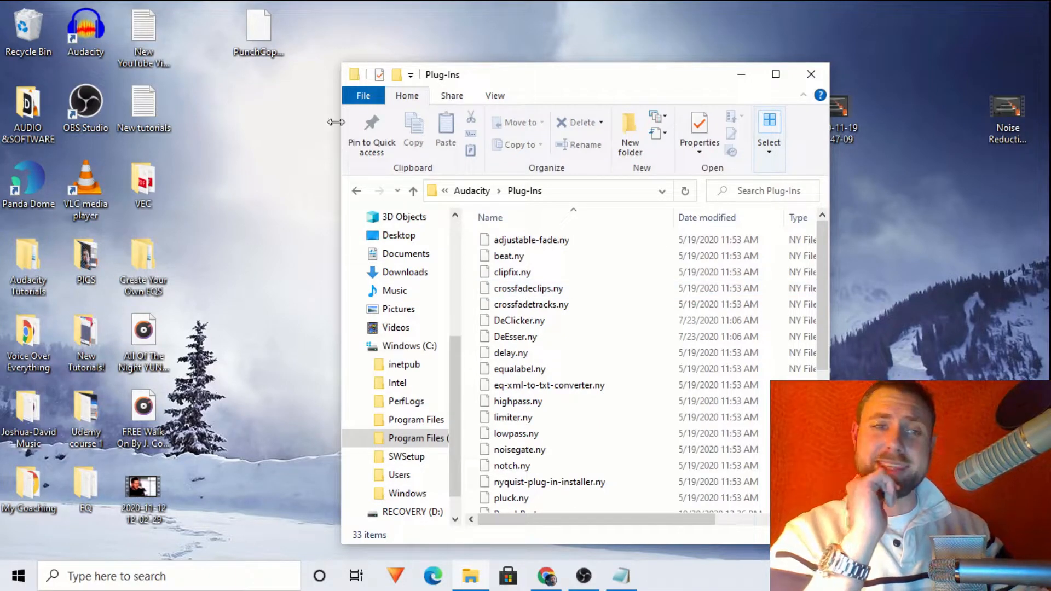
Drag PunchCopy.ny from the desktop into Plug-Ins, granting administrator permission
left_click_drag(258, 33, 235, 231)
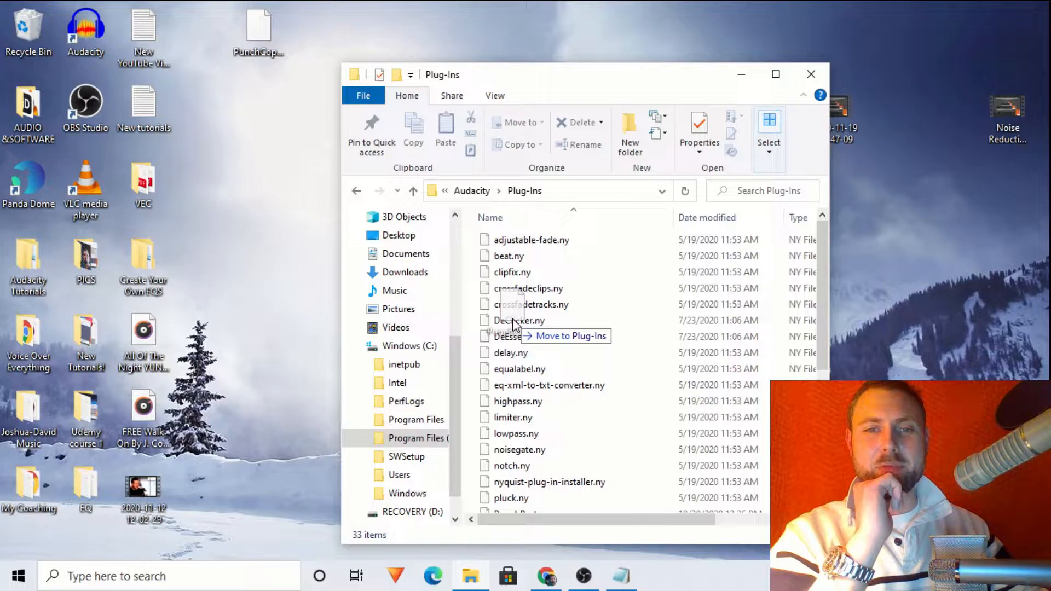
left_click_drag(513, 328, 523, 329)
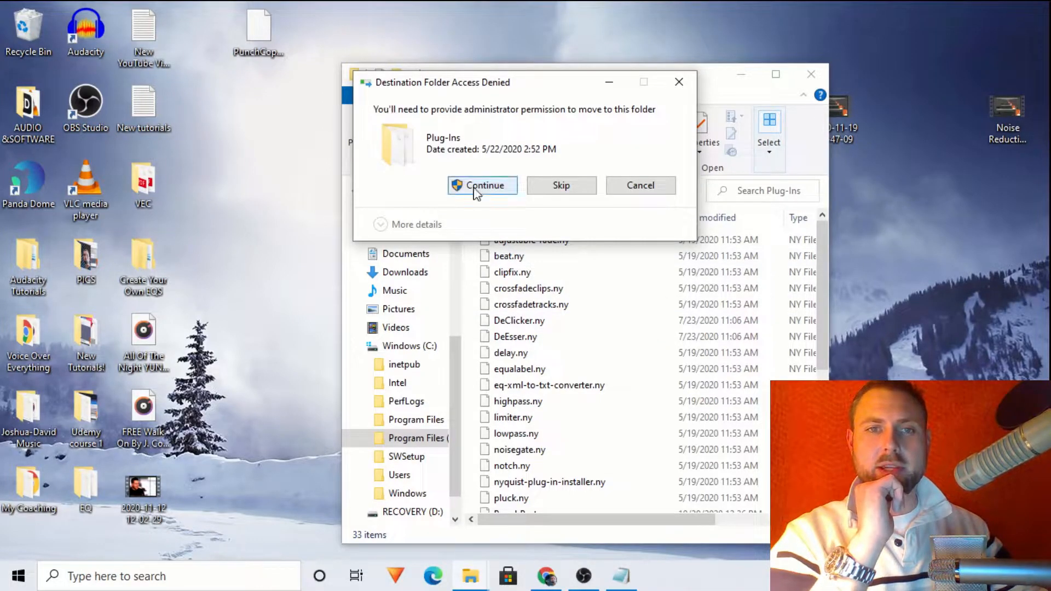
left_click(482, 185)
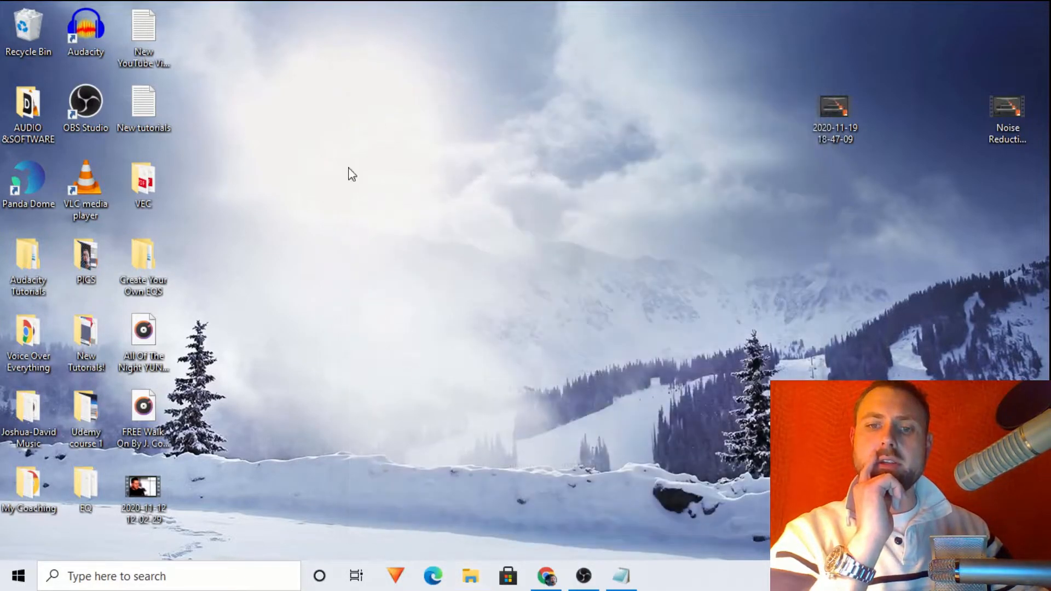
mouse_move(115, 37)
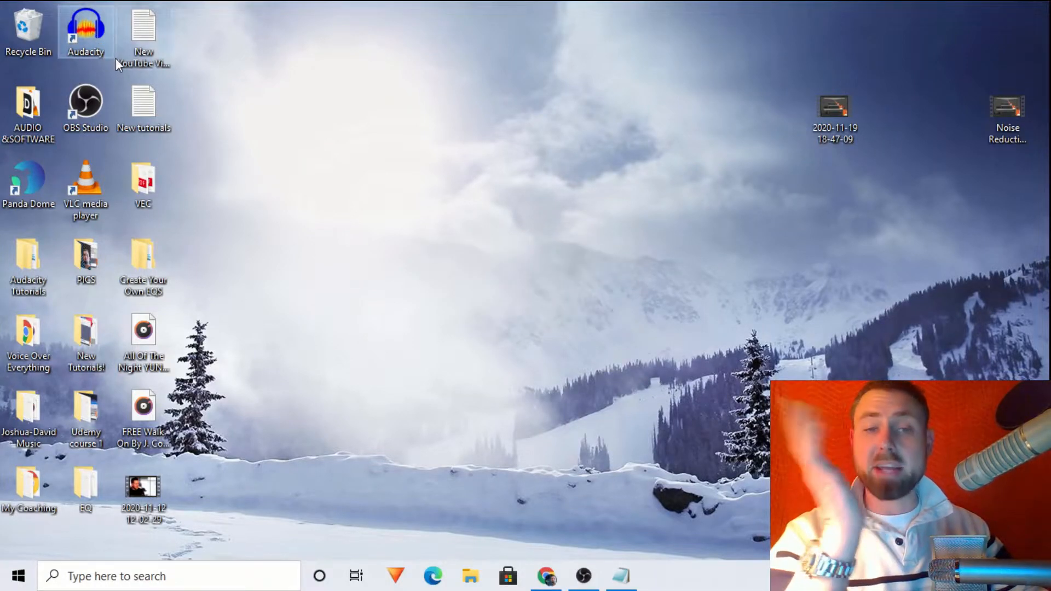
Launch Audacity and enable Punch Copy/Paste via Effect > Add / Remove Plug-ins
double_click(87, 27)
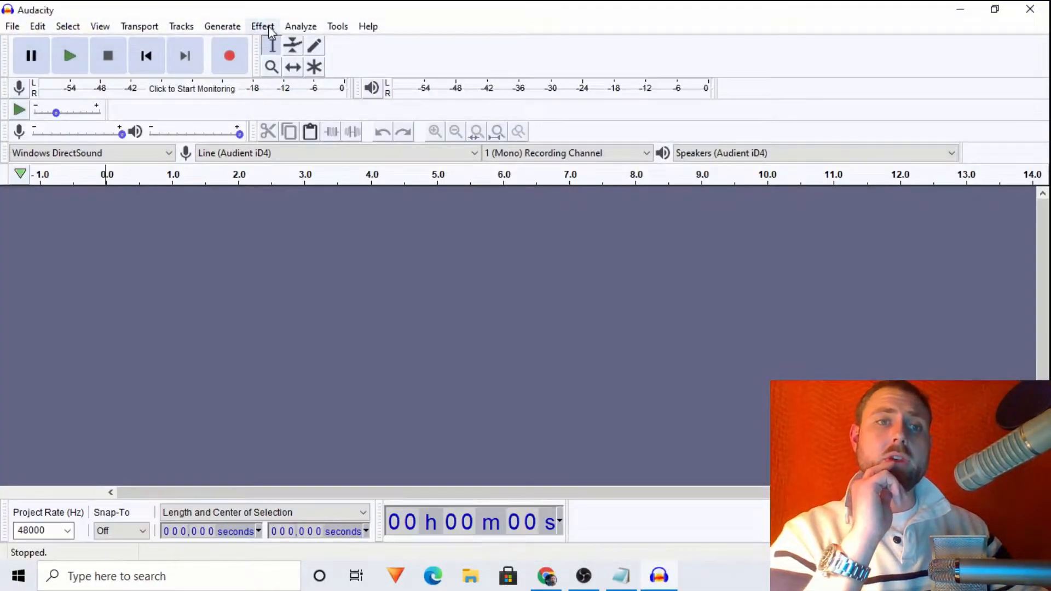
left_click(261, 26)
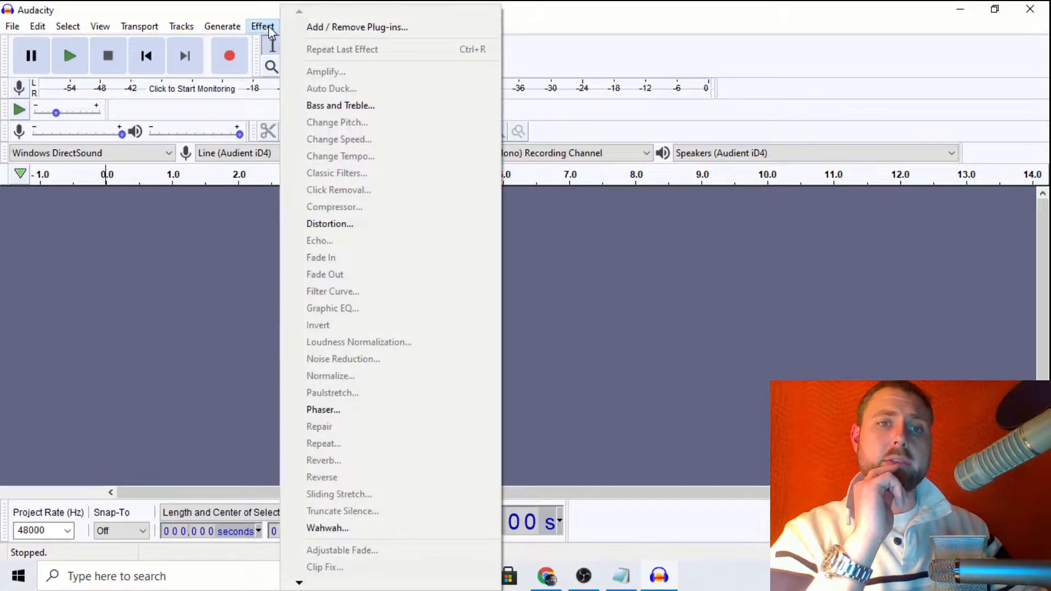
left_click(358, 26)
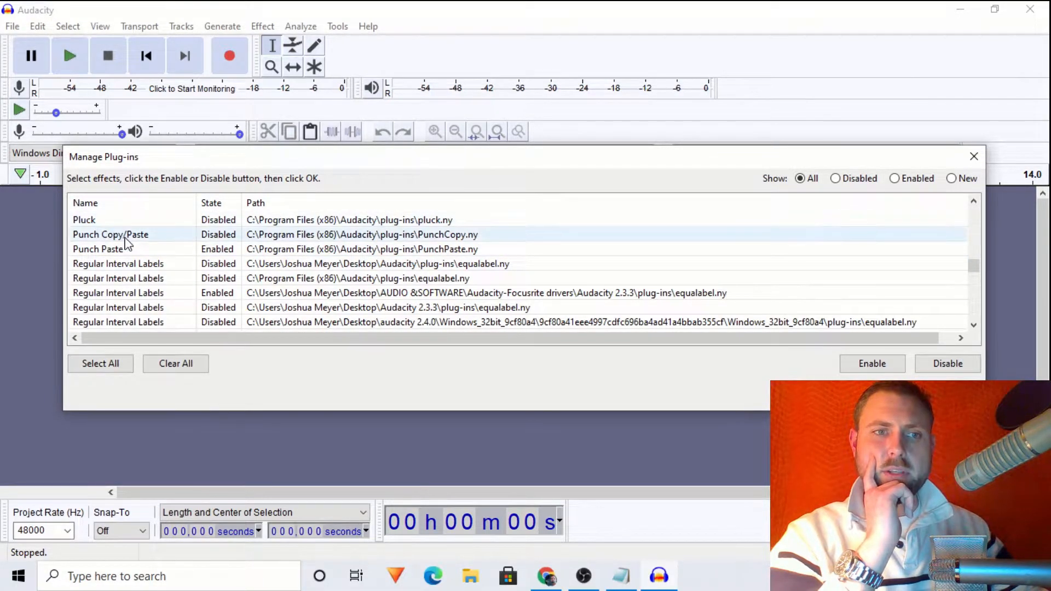
left_click(110, 234)
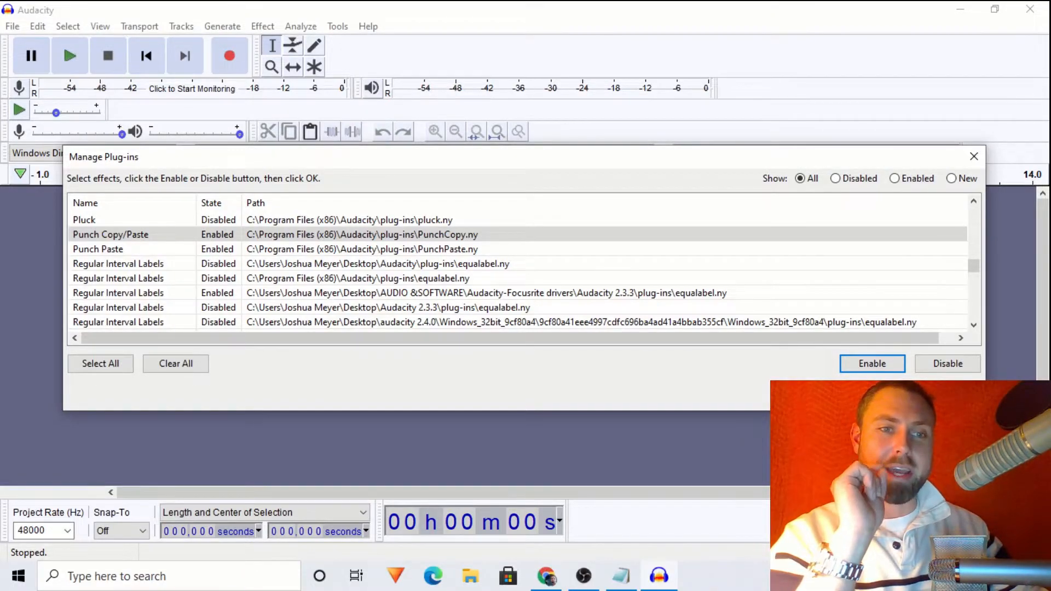
left_click(974, 157)
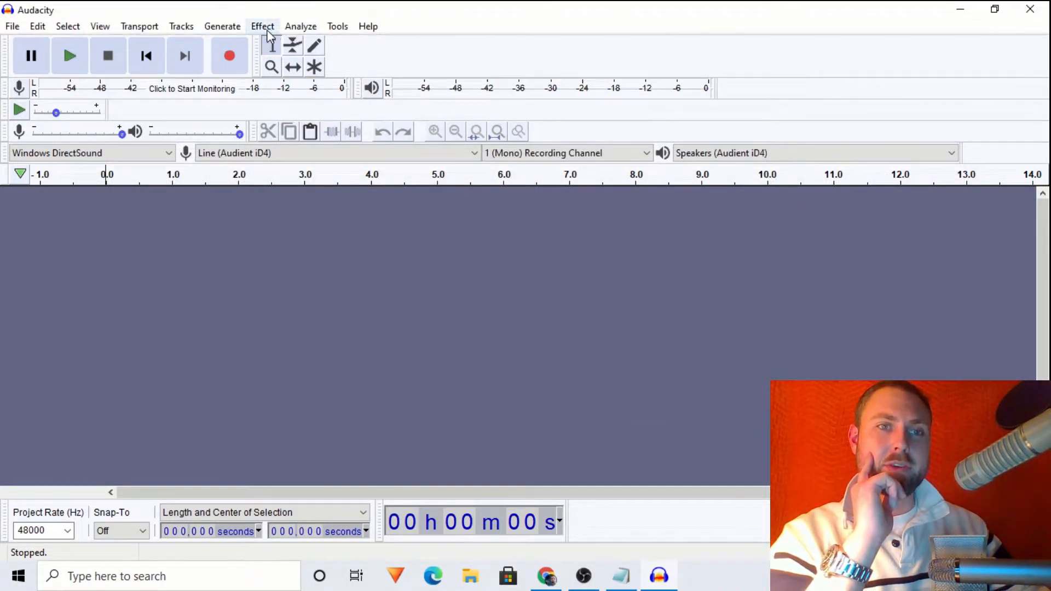
mouse_move(235, 56)
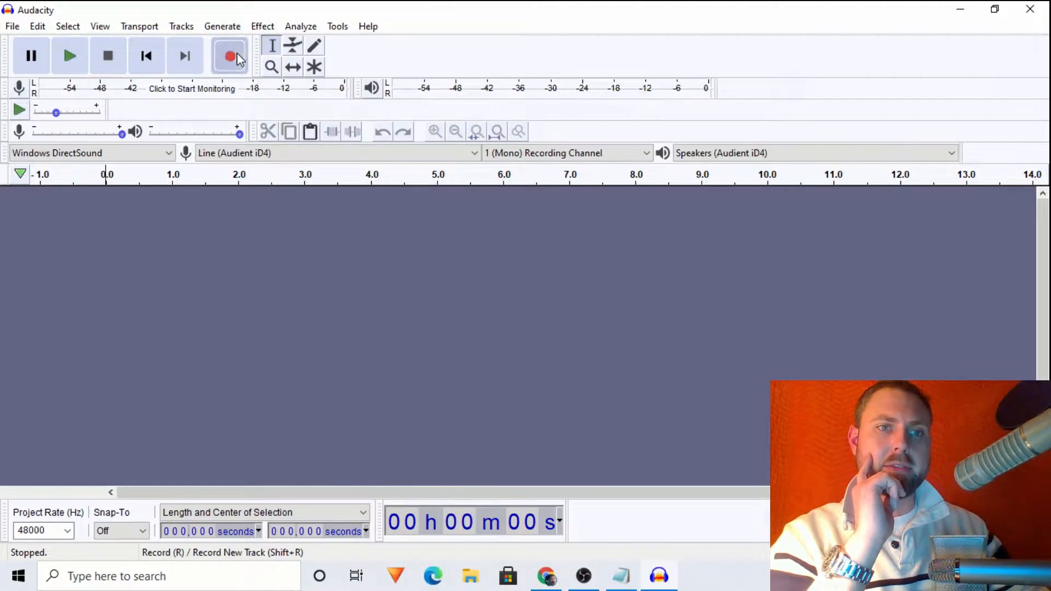
Record a short test clip and find Punch Copy/Paste in the Effect menu
left_click(230, 55)
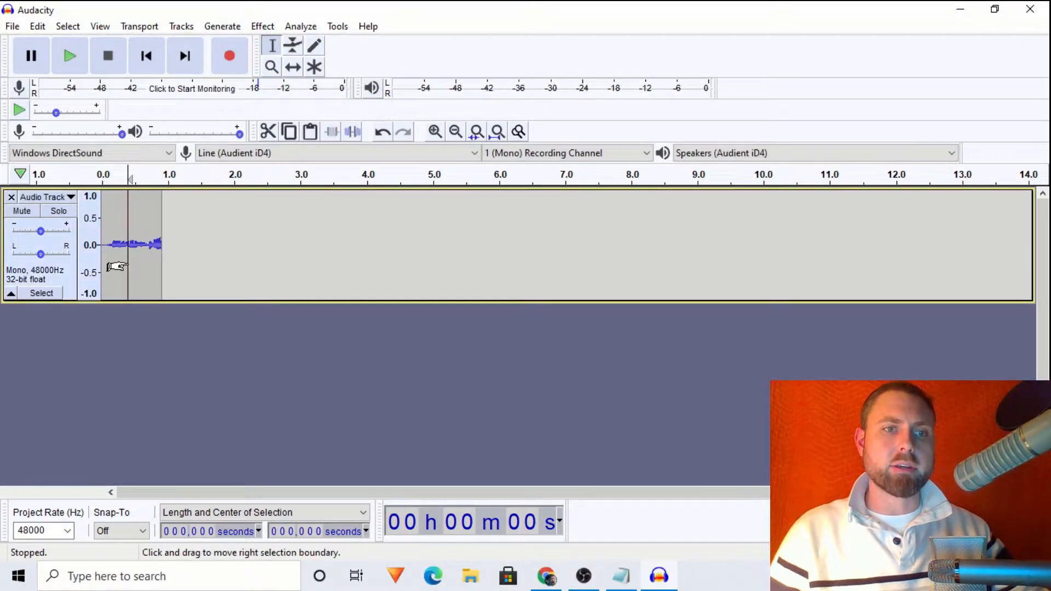
left_click(262, 26)
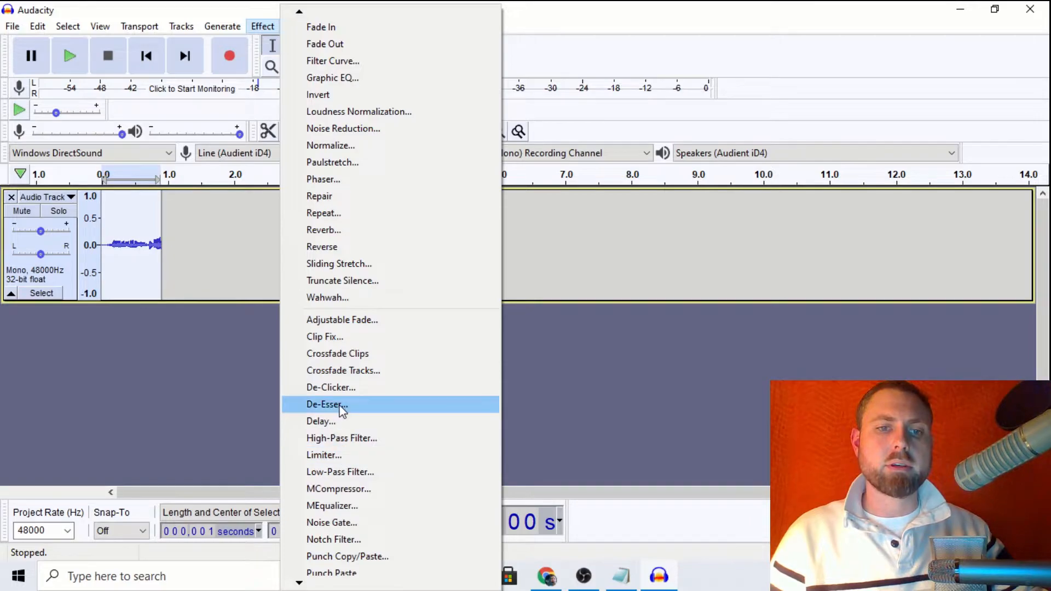
scroll("down", 3)
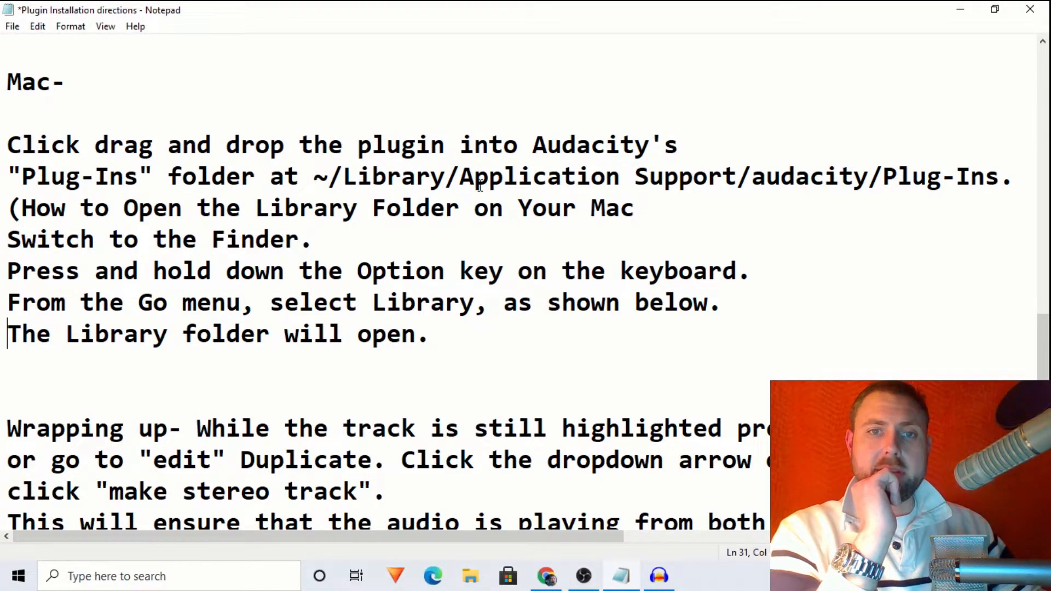
mouse_move(701, 185)
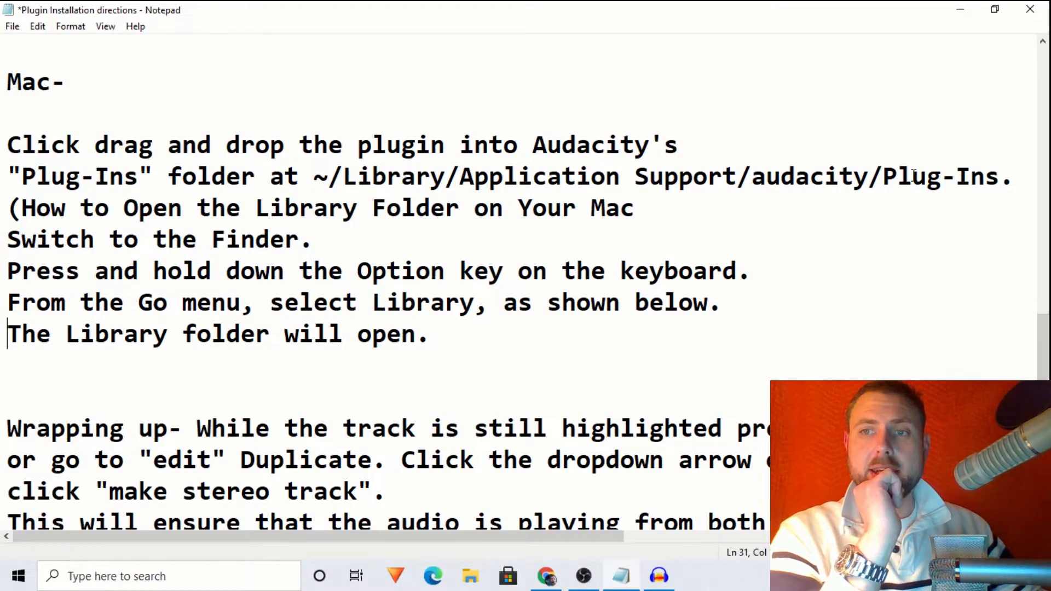
mouse_move(950, 185)
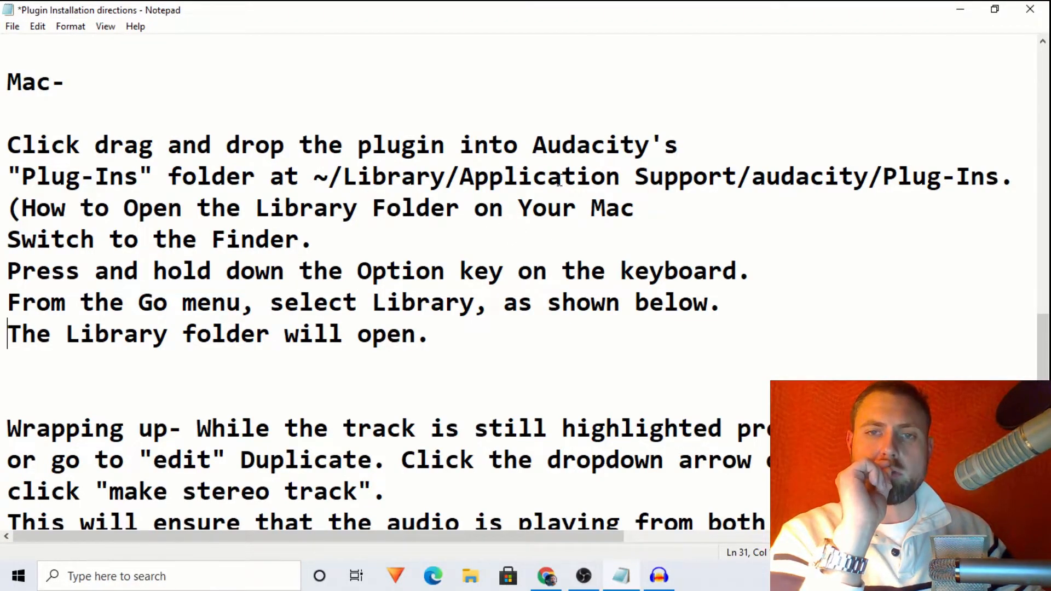
mouse_move(533, 197)
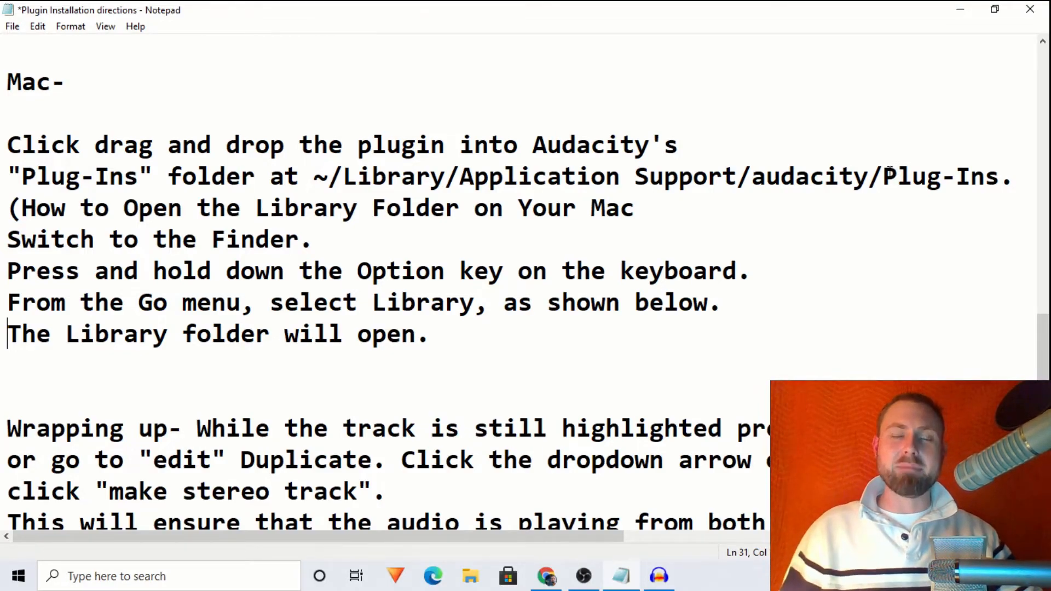
mouse_move(873, 162)
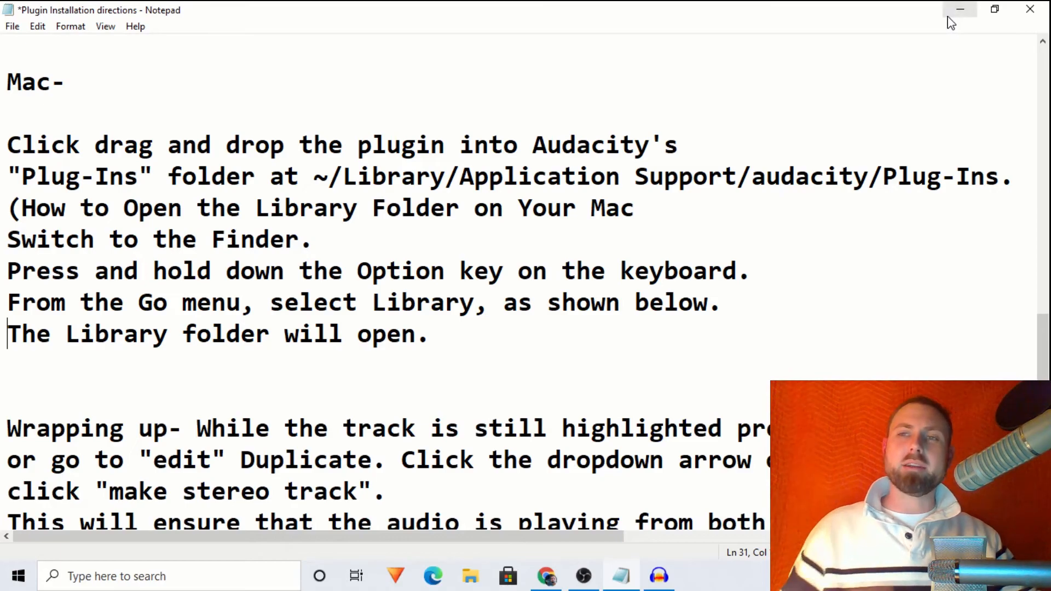
mouse_move(963, 10)
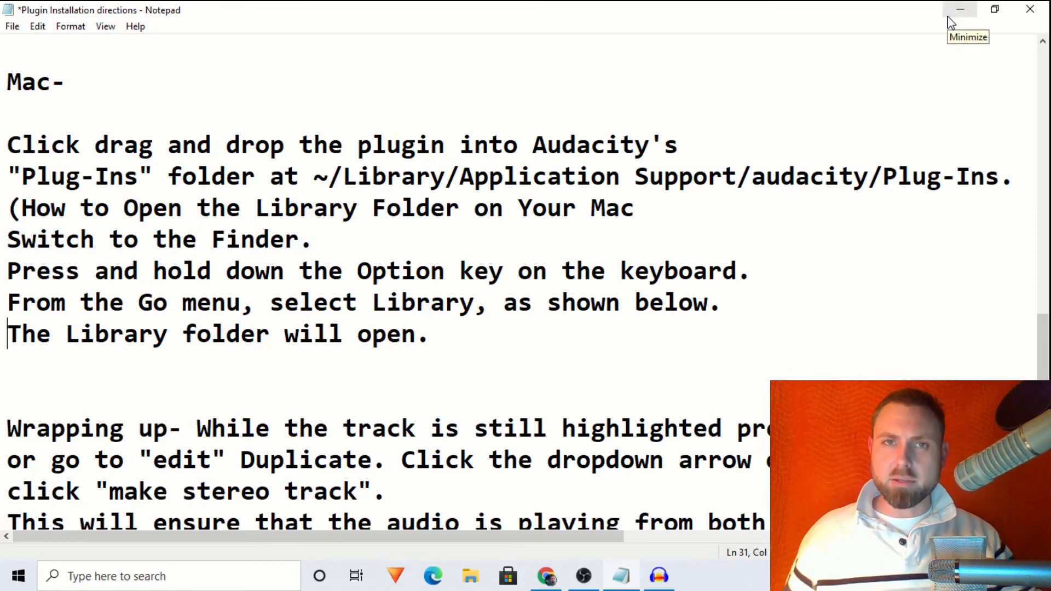